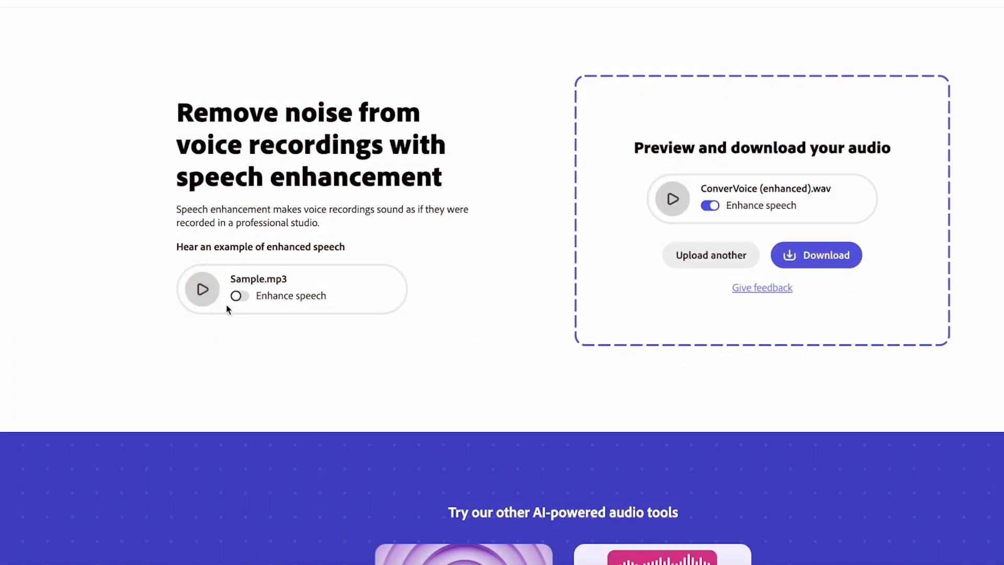
mouse_move(793, 235)
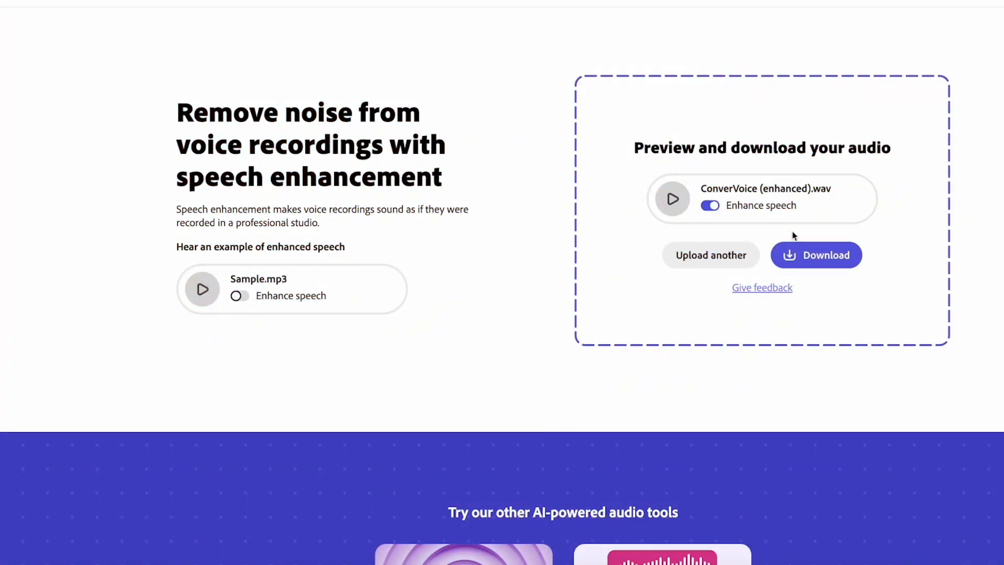
mouse_move(807, 218)
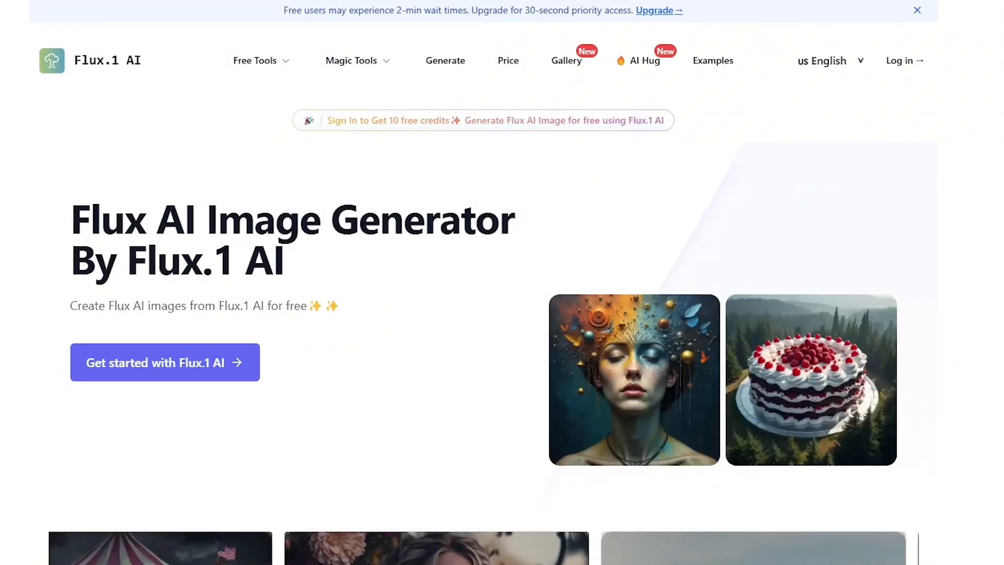
- Browse the Flux.1 AI landing page and enter the image generator via Get started
left_click_drag(71, 205, 338, 305)
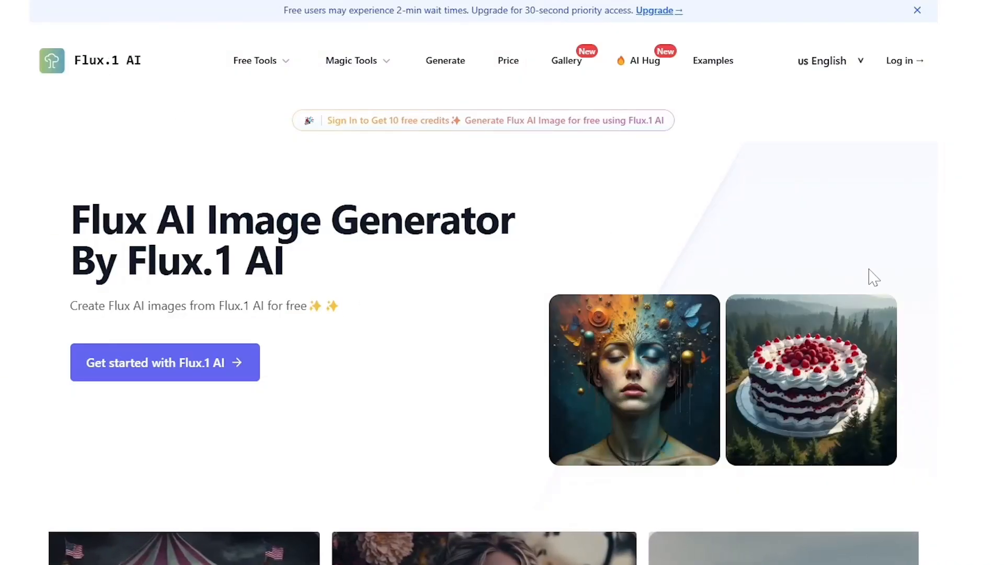
scroll("down", 3)
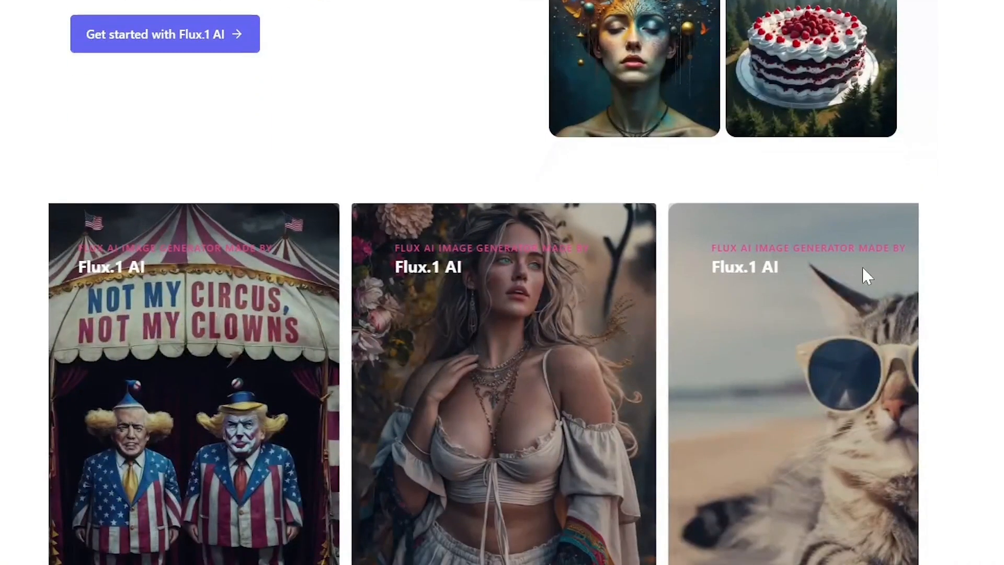
scroll("down", 3)
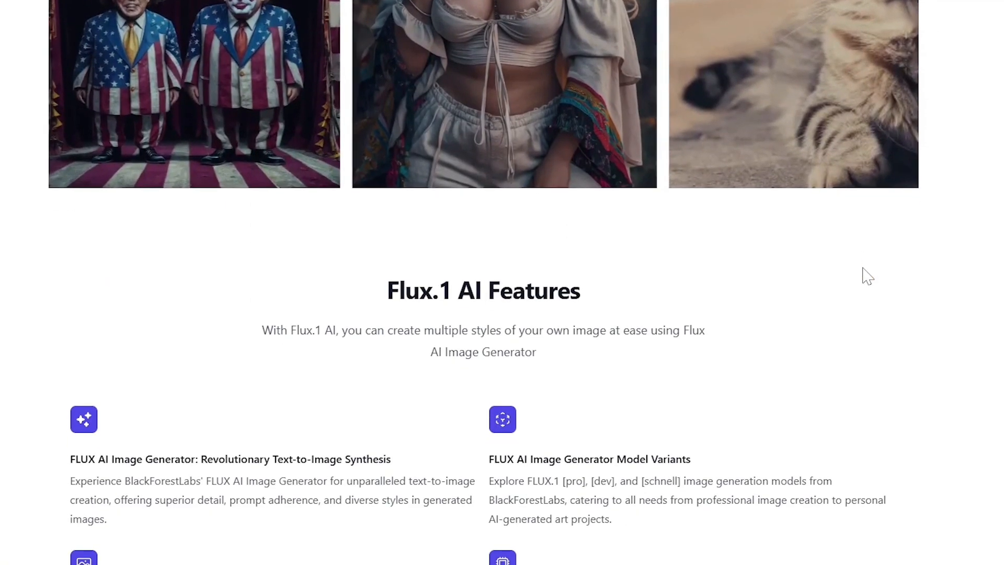
scroll("down", 3)
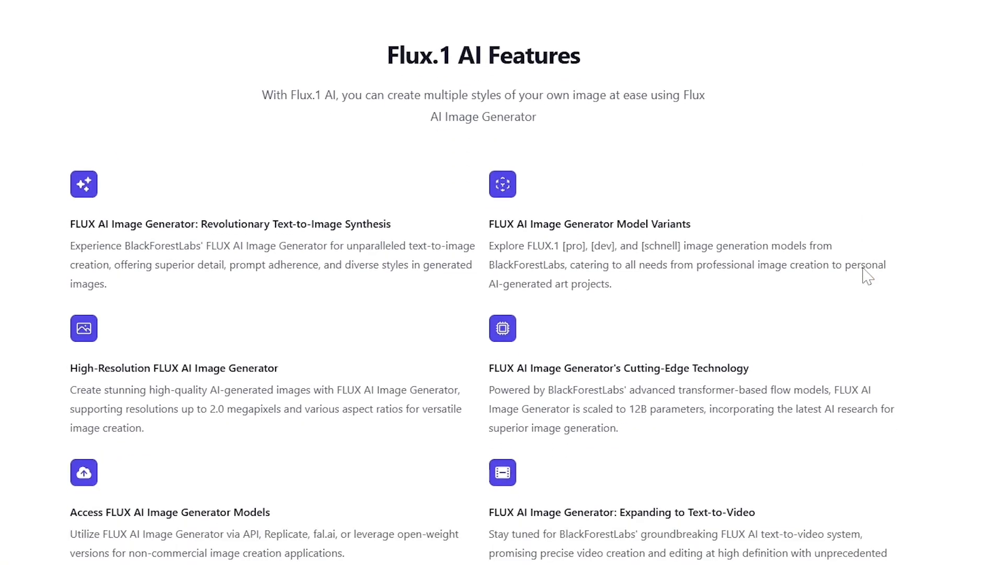
scroll("down", 3)
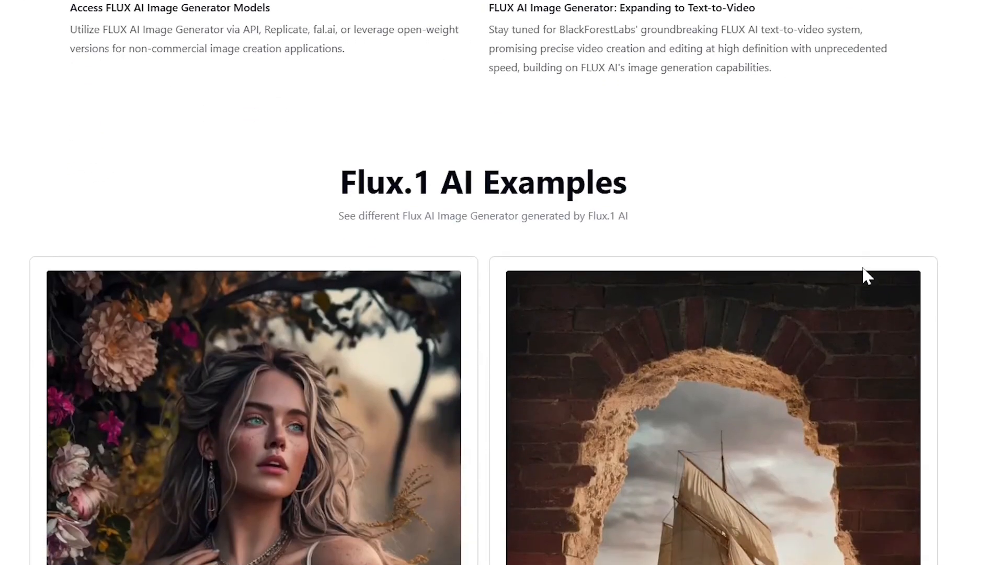
scroll("down", 3)
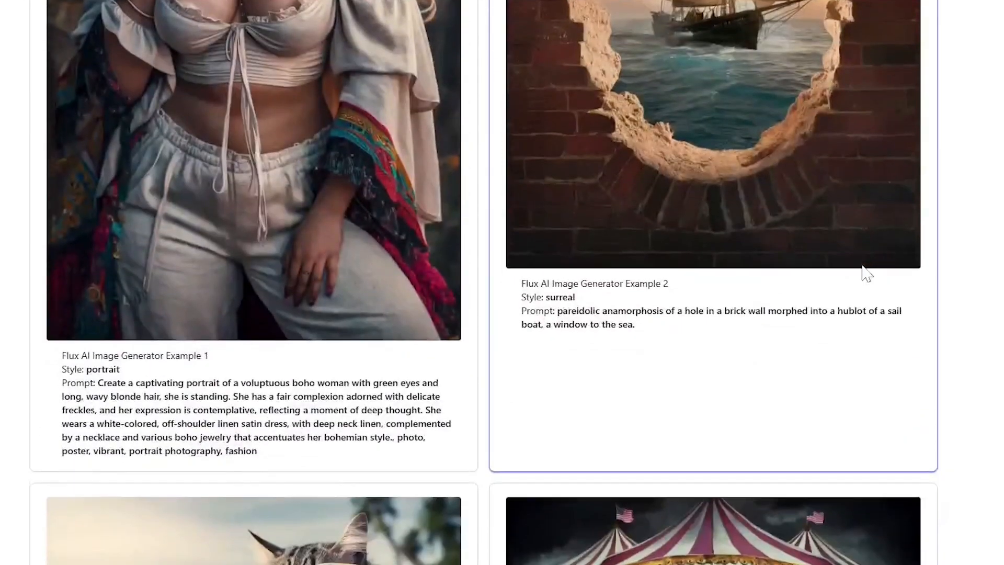
scroll("down", 3)
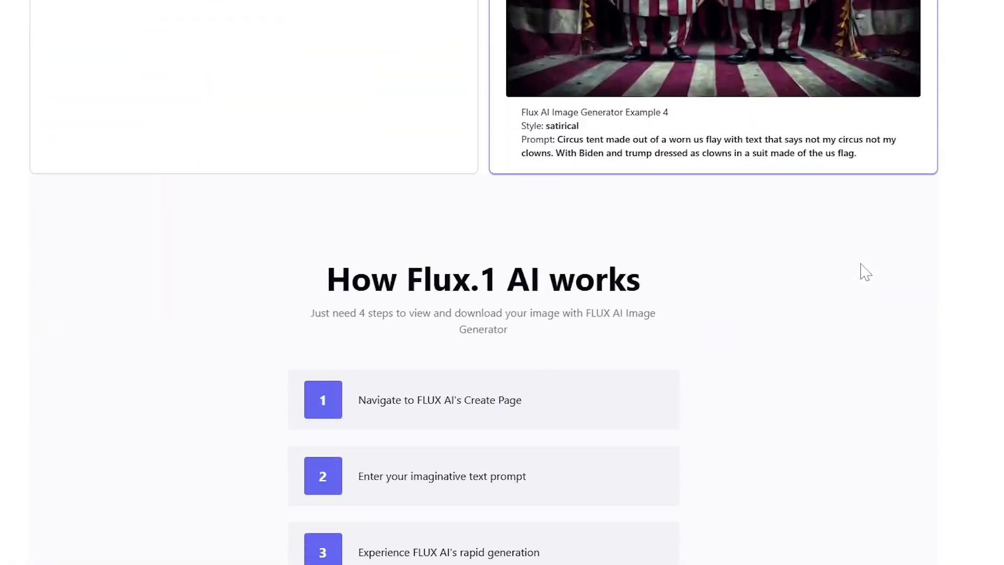
scroll("down", 3)
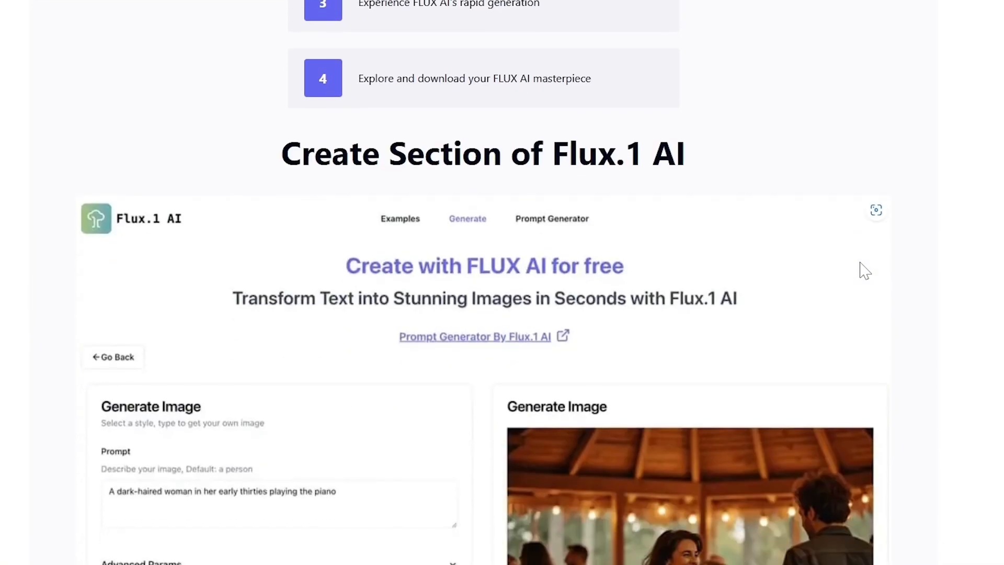
scroll("down", 3)
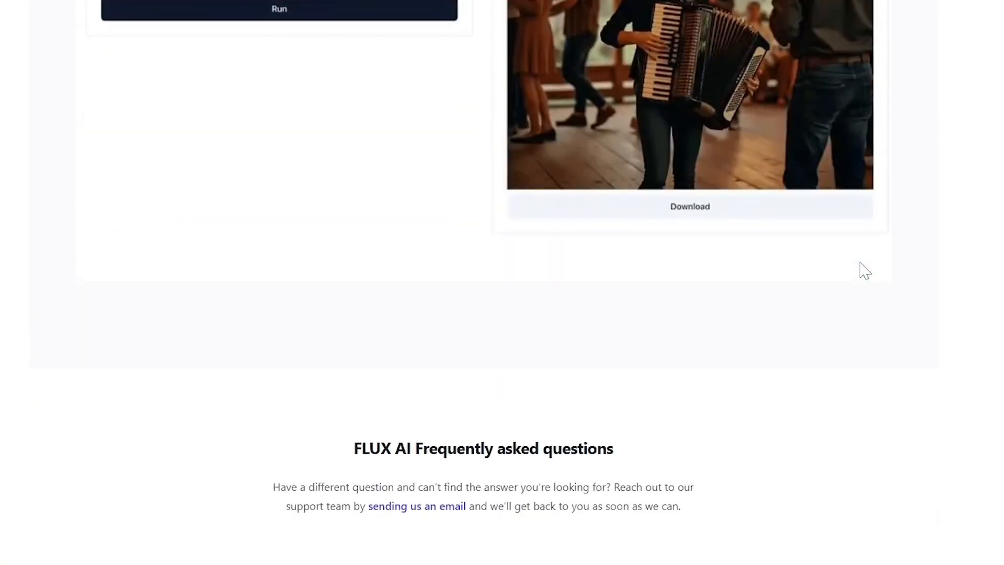
scroll("down", 3)
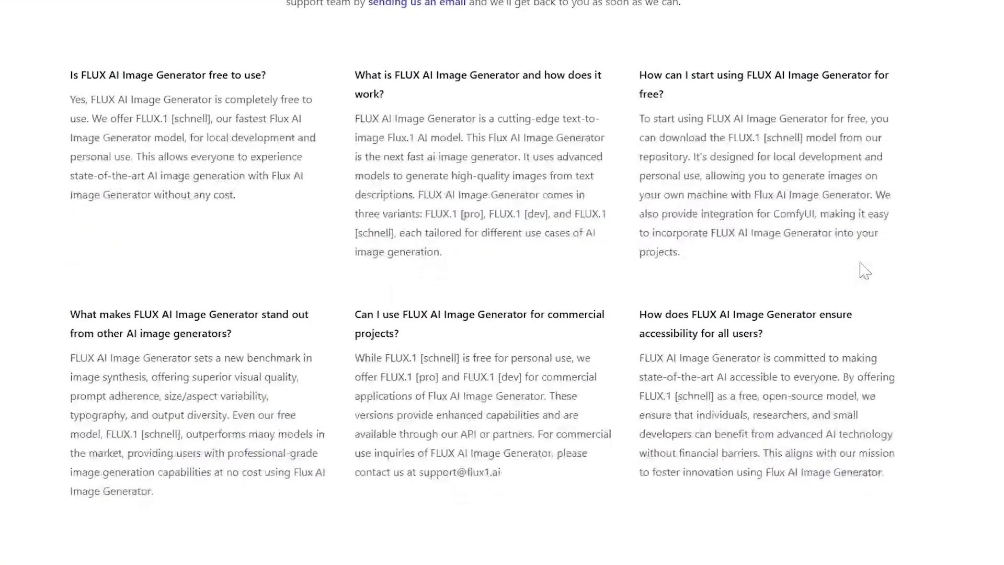
scroll("up", 3)
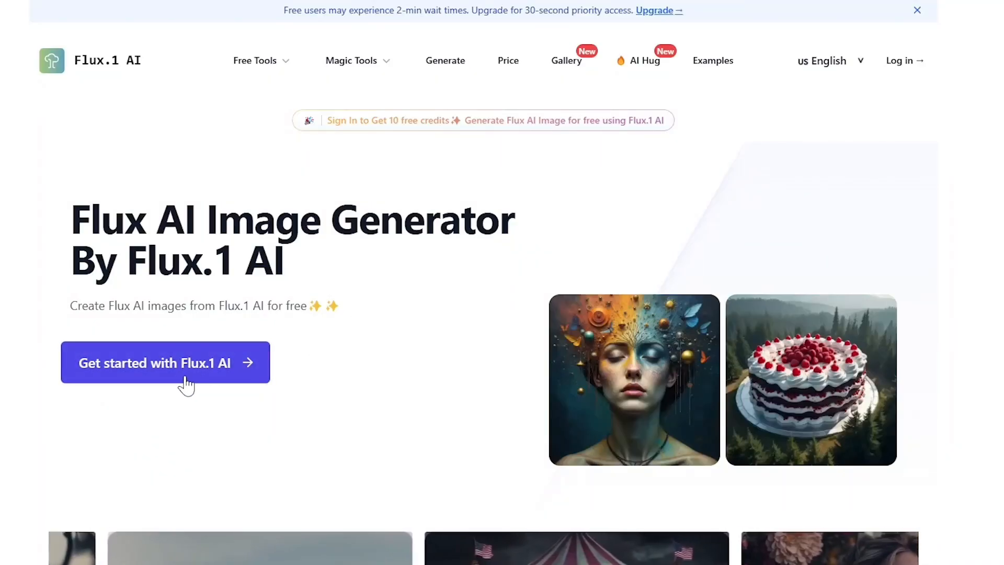
left_click(165, 363)
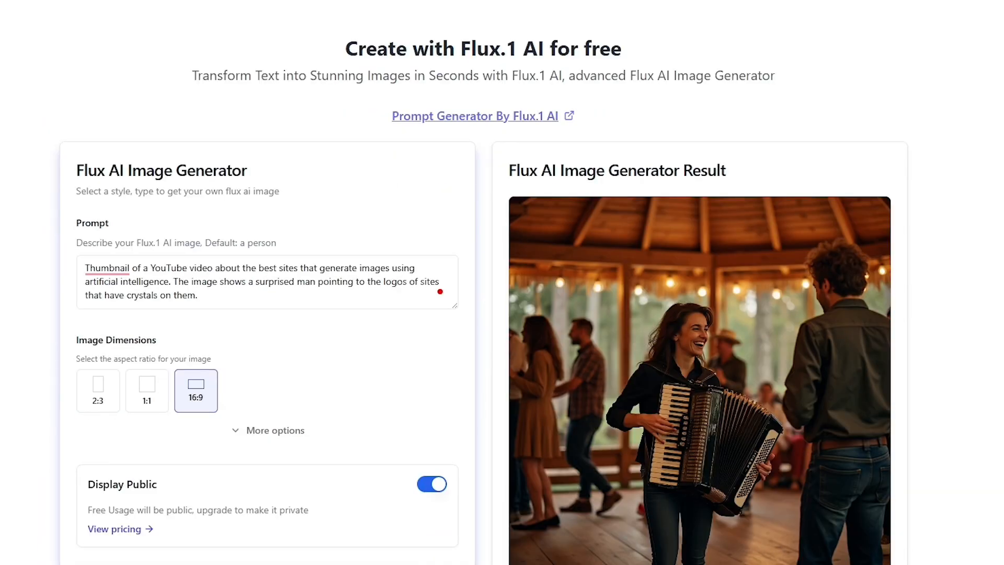
- Check the YouTube-thumbnail prompt, keep the 16:9 ratio under More options, and run the generation
left_click(262, 289)
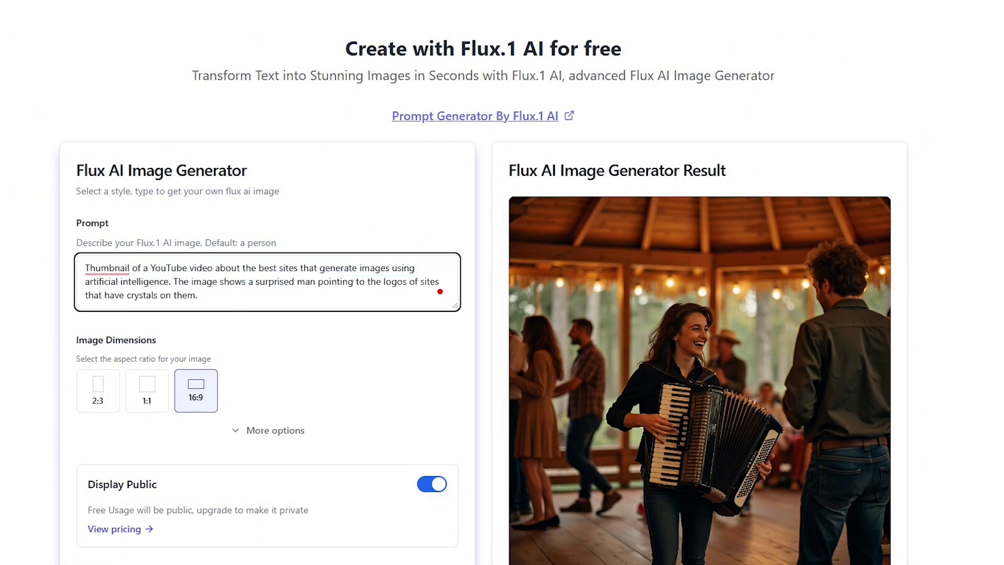
left_click(267, 430)
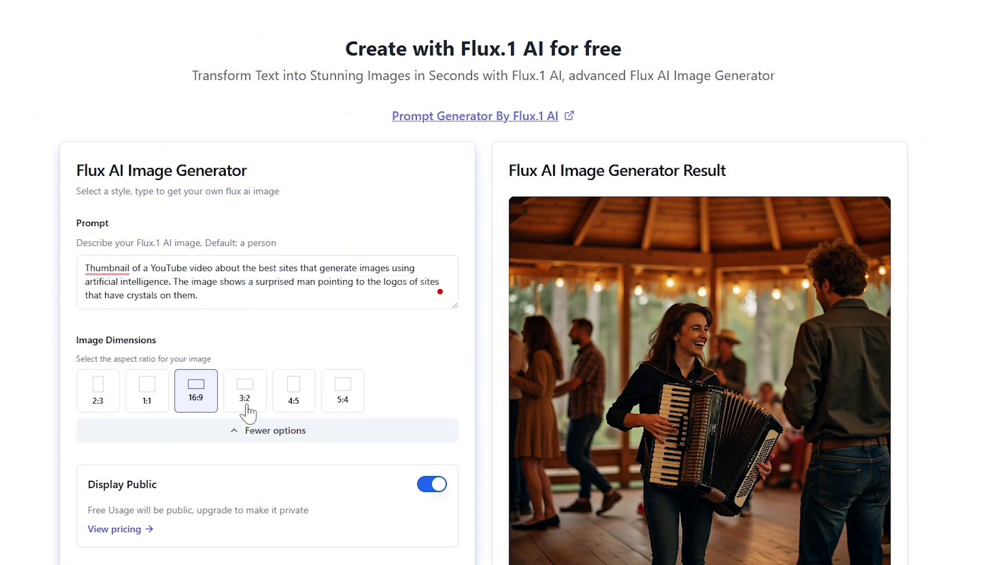
mouse_move(213, 397)
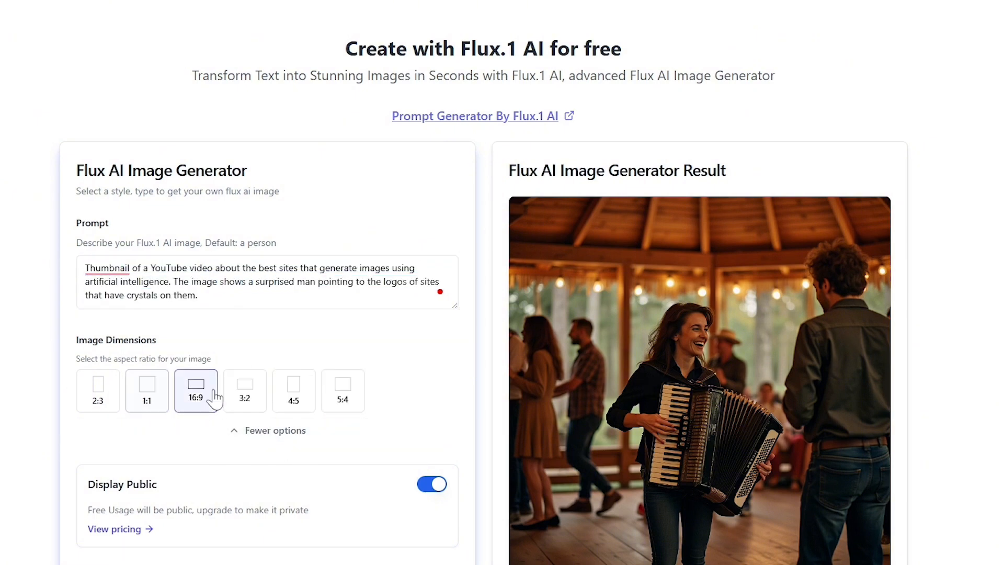
left_click(266, 526)
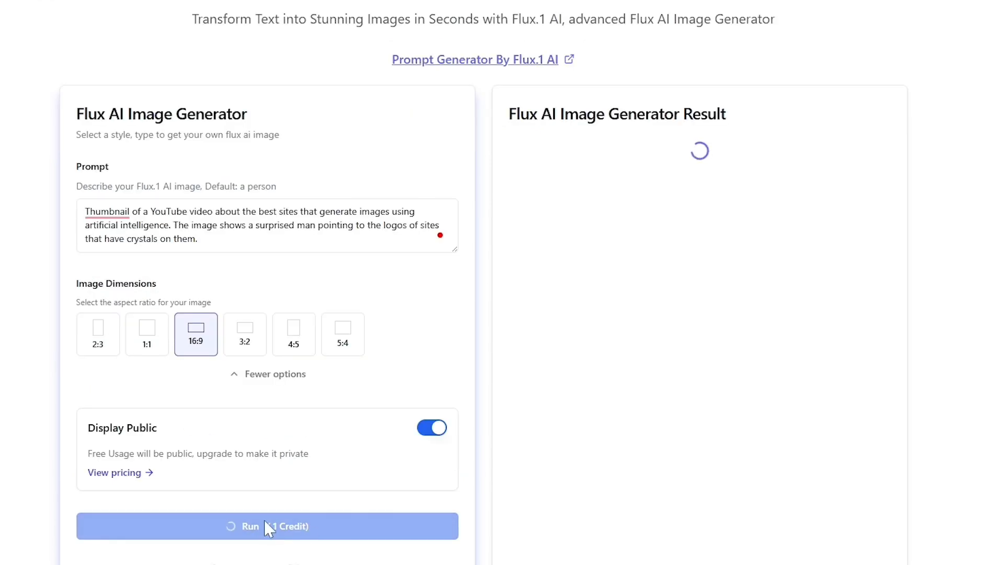